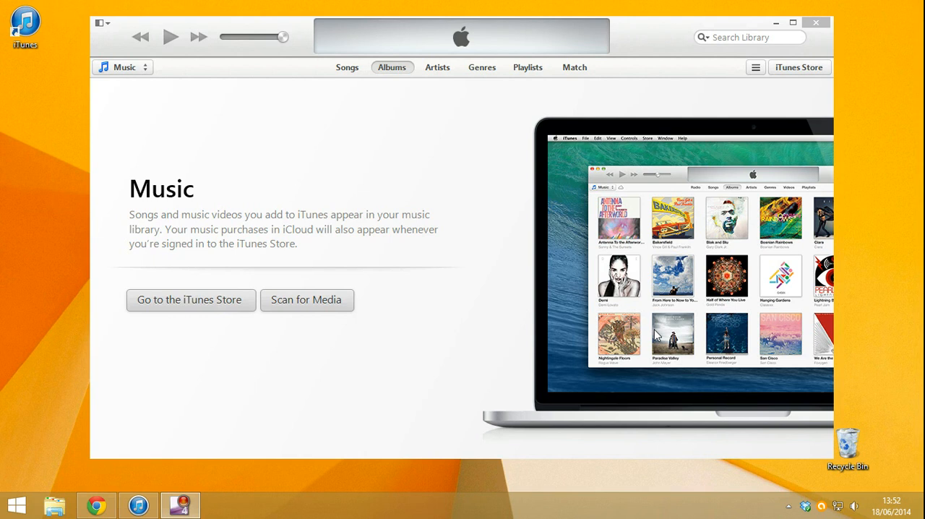
mouse_move(800, 38)
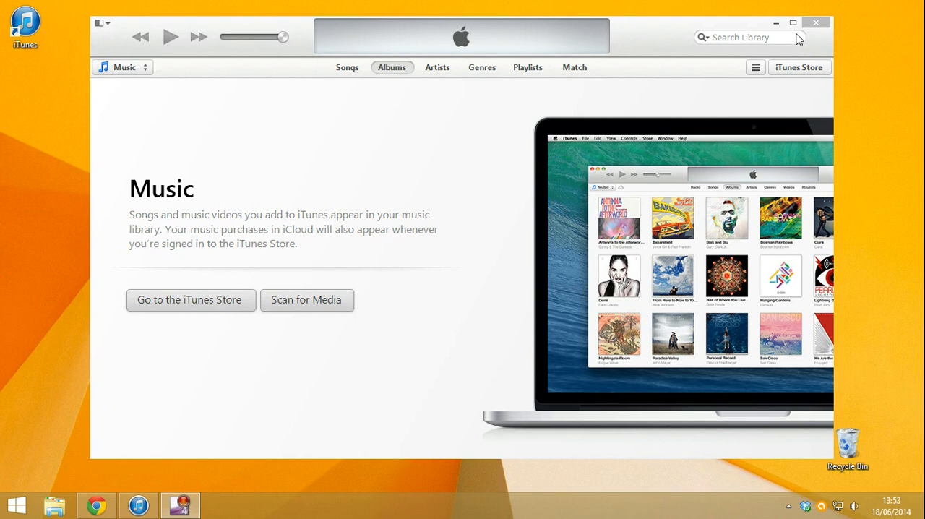
- Close the iTunes window from its top-right corner
left_click(816, 22)
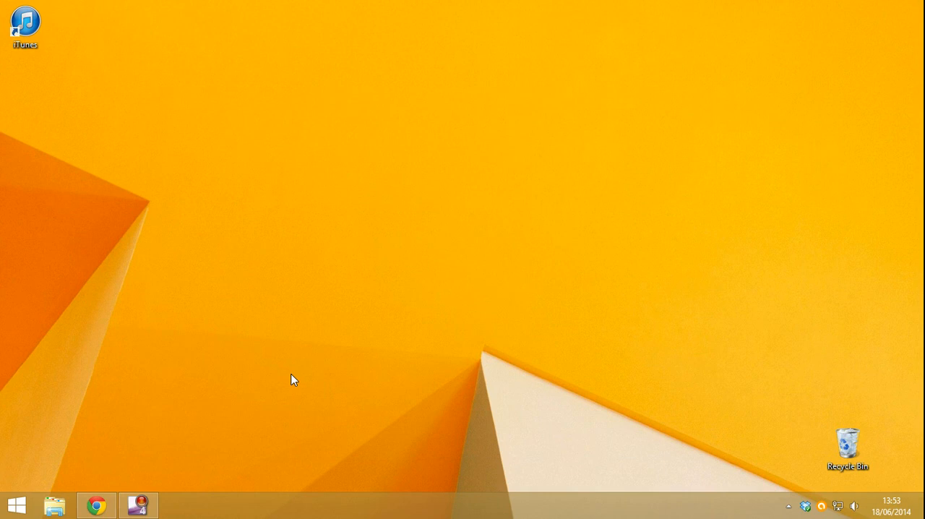
- Open Music\iTunes in File Explorer to check its contents, then close Explorer
left_click(54, 504)
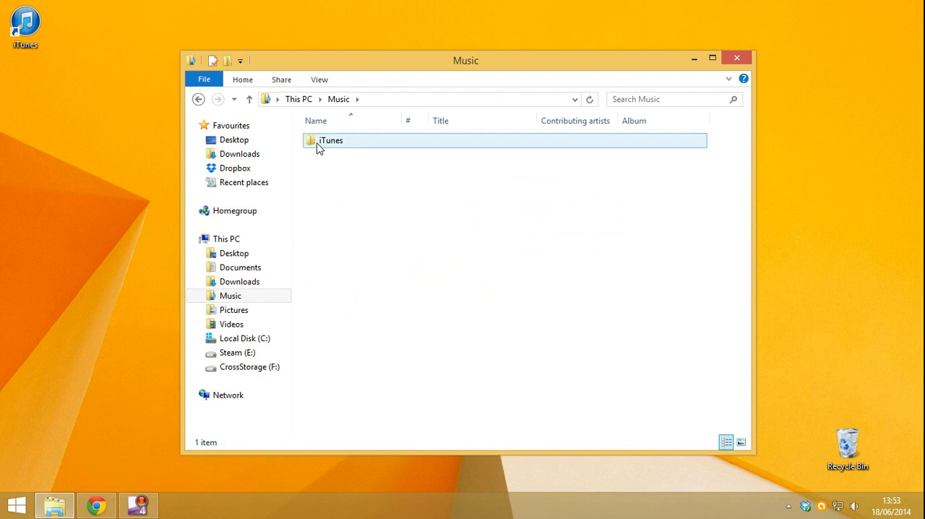
double_click(330, 140)
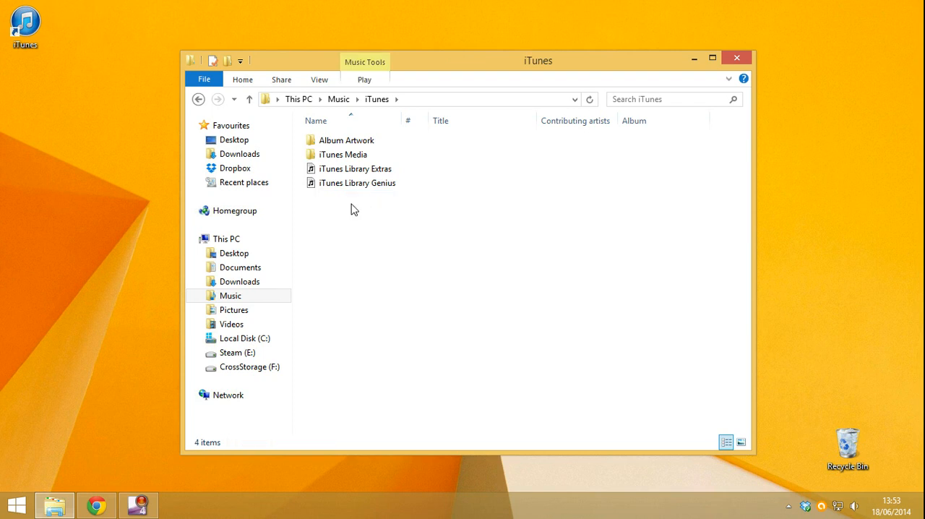
left_click(736, 57)
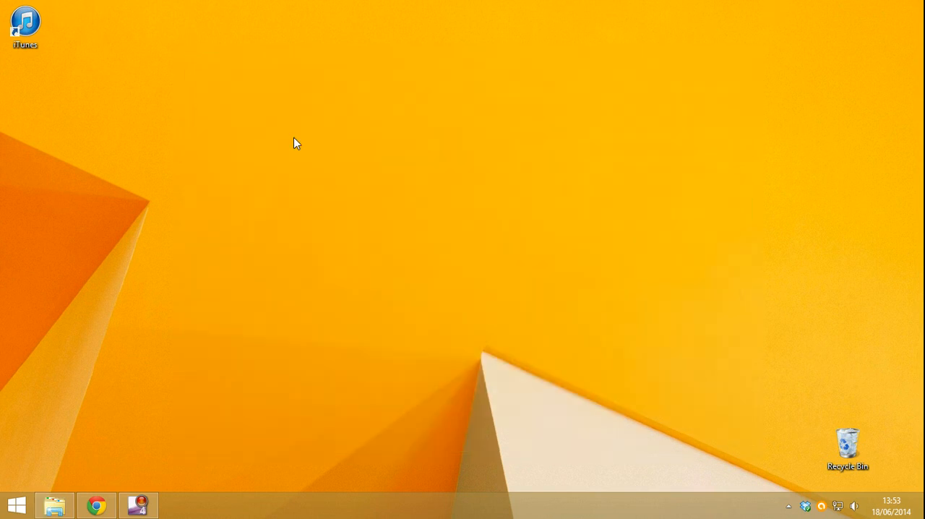
left_click(24, 26)
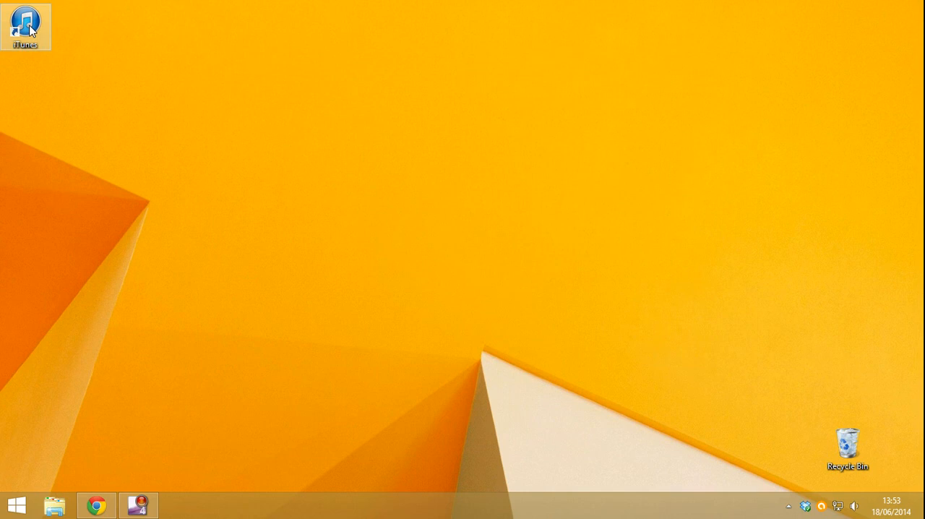